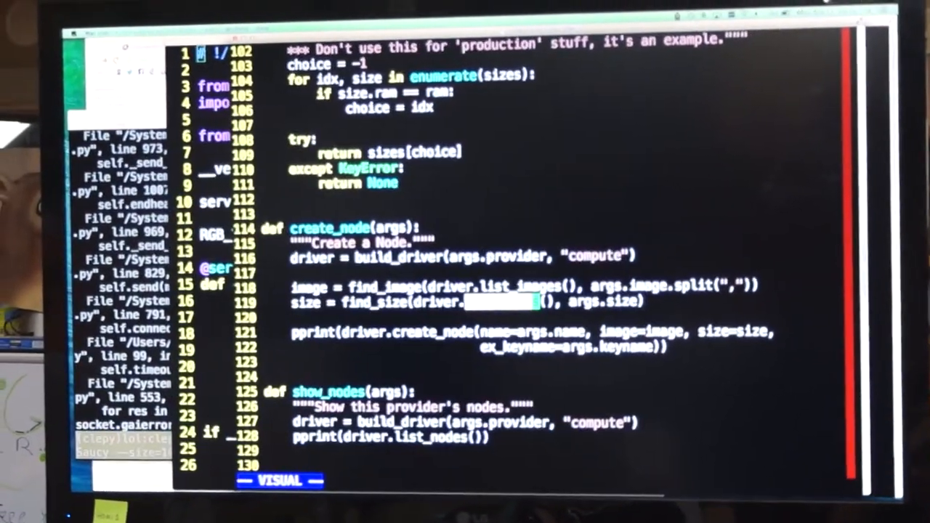
{"action": "scroll", "scroll_direction": "up", "scroll_amount": 3}
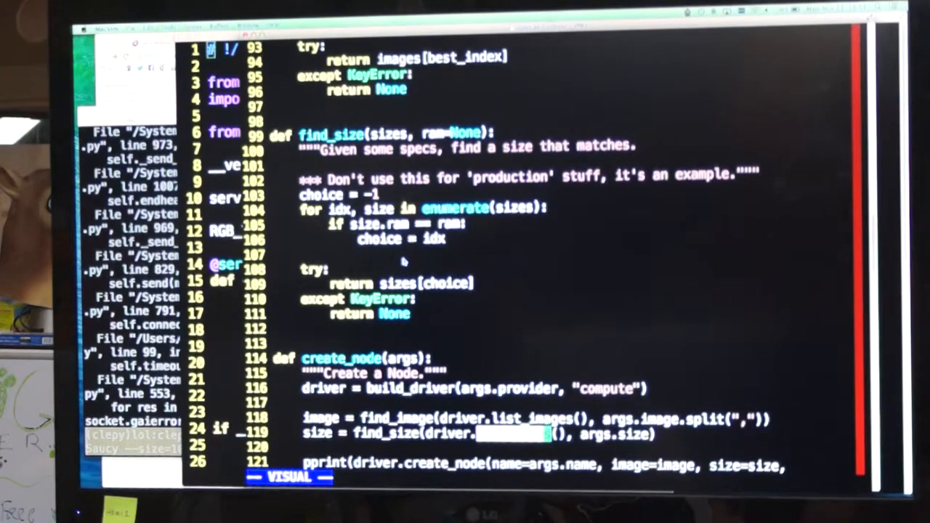
{"action": "scroll", "scroll_direction": "down", "scroll_amount": 3}
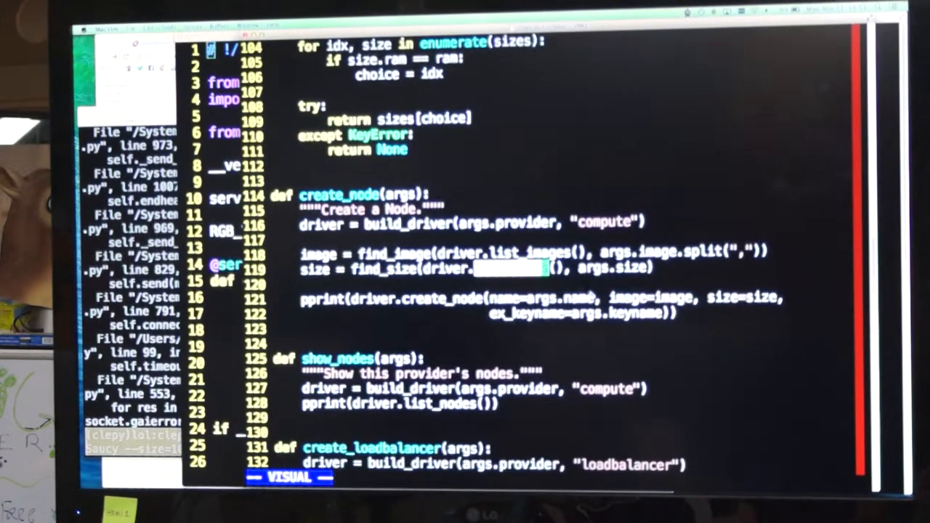